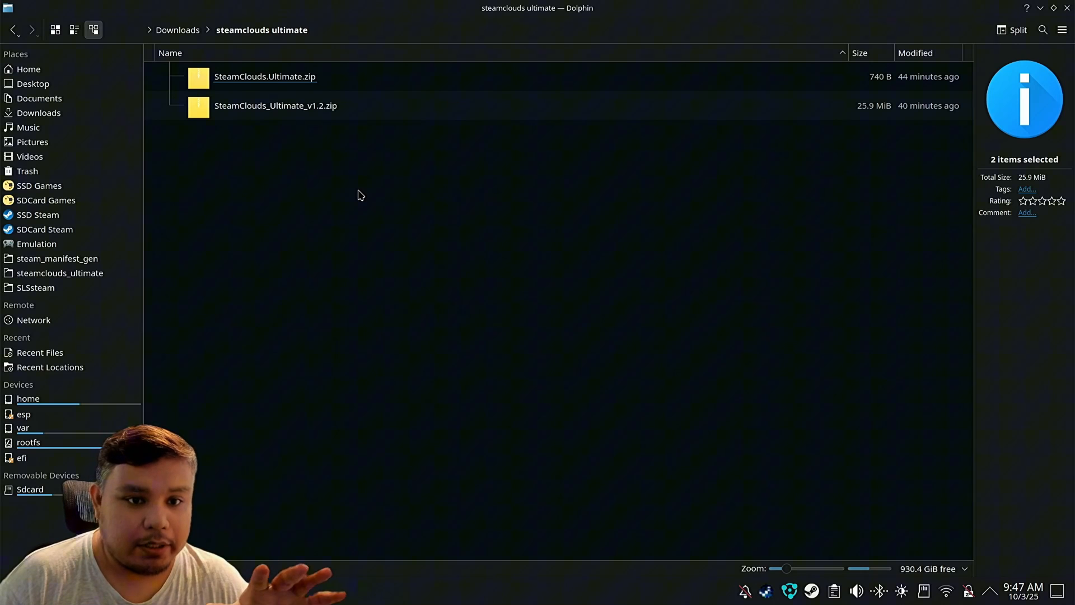
mouse_move(352, 184)
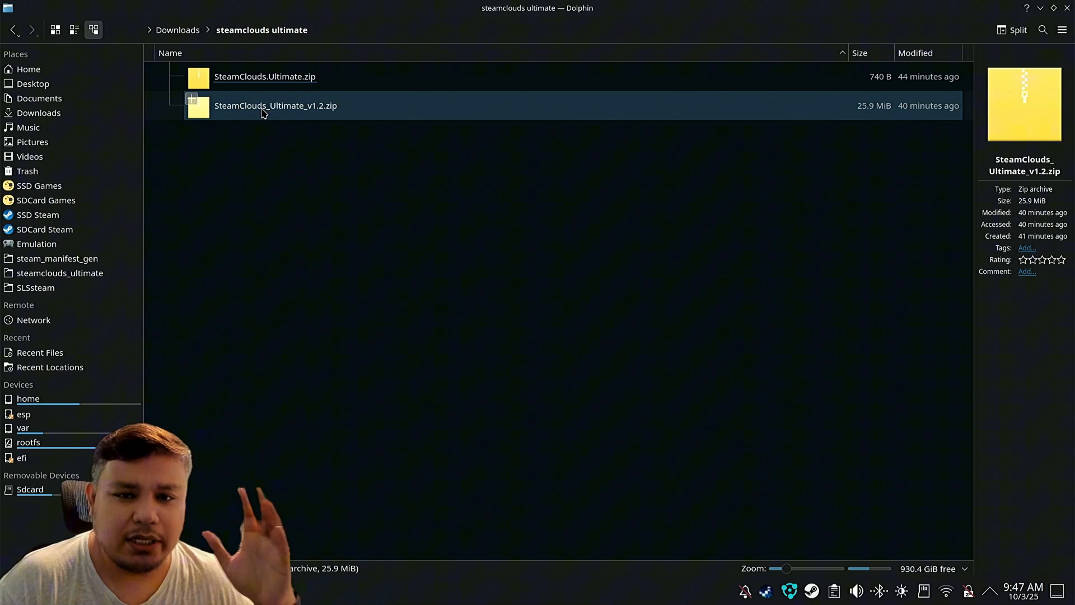
mouse_move(291, 116)
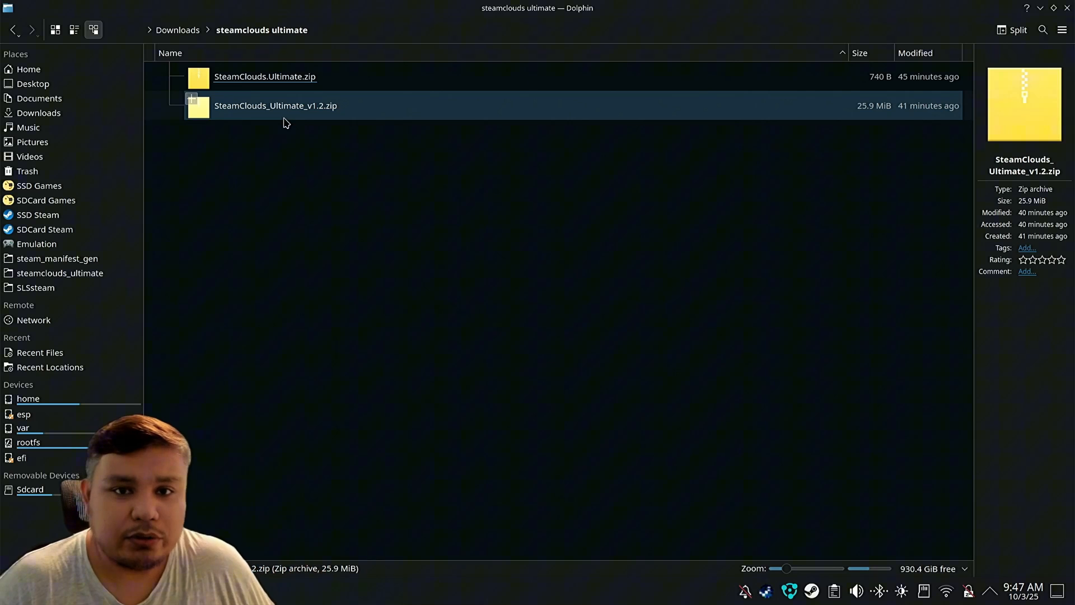
Browse into the small SteamClouds.Ultimate.zip archive and select its Download Here.txt file.
click(264, 76)
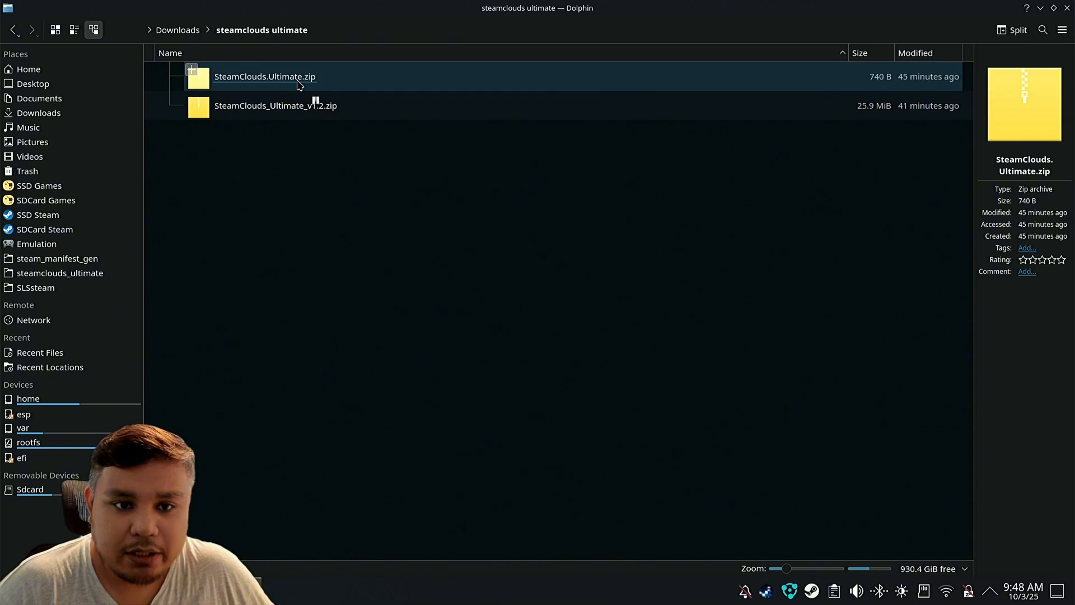
double_click(264, 76)
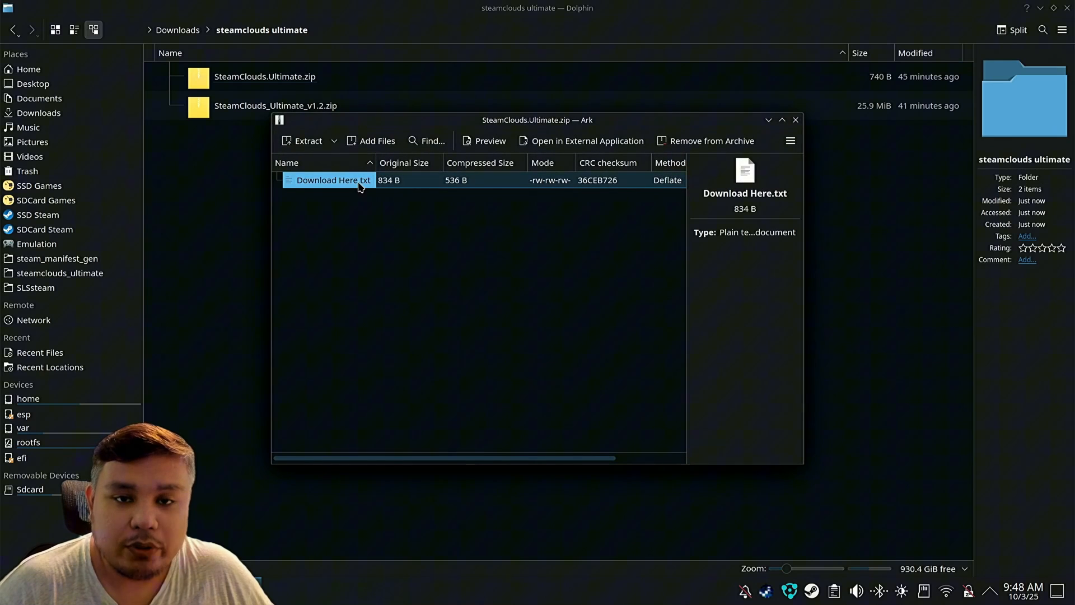
click(795, 120)
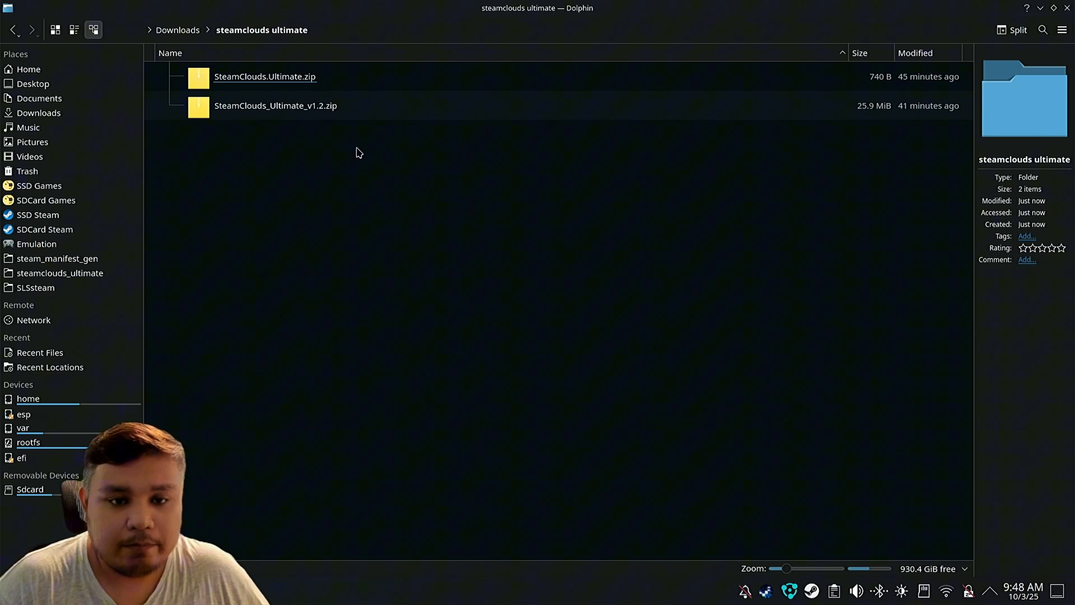
Browse into SteamClouds_Ultimate_v1.2.zip to see its README and program, then go to SSD Games.
click(276, 105)
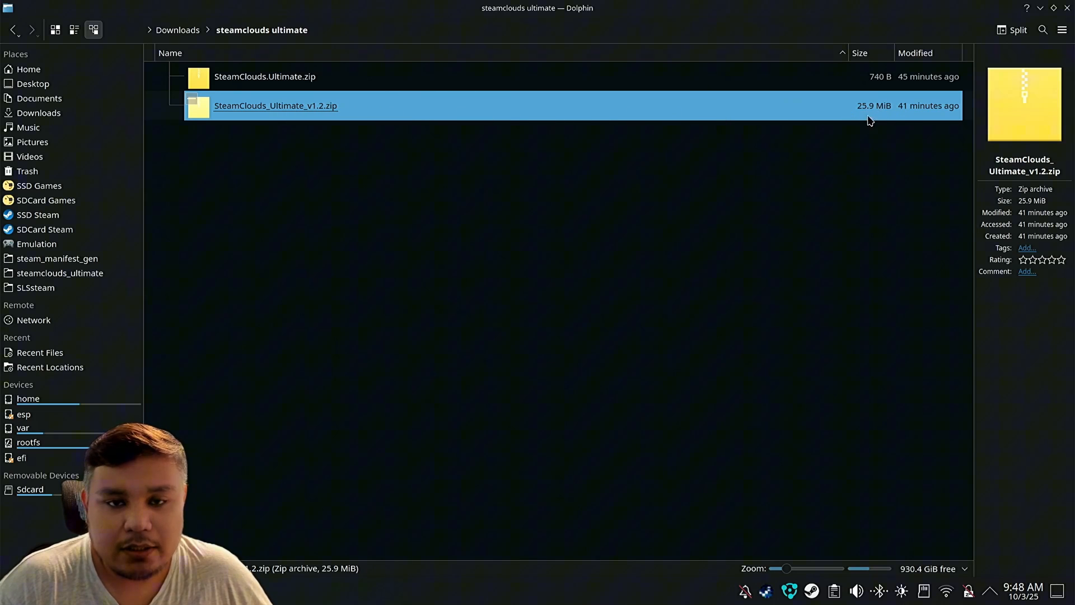
double_click(275, 106)
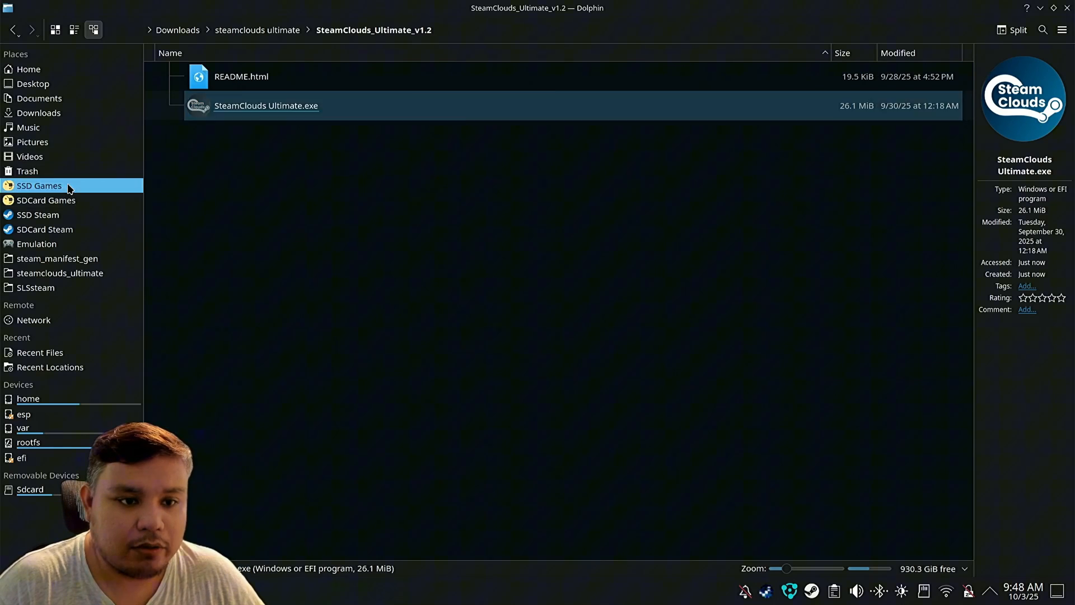
click(40, 185)
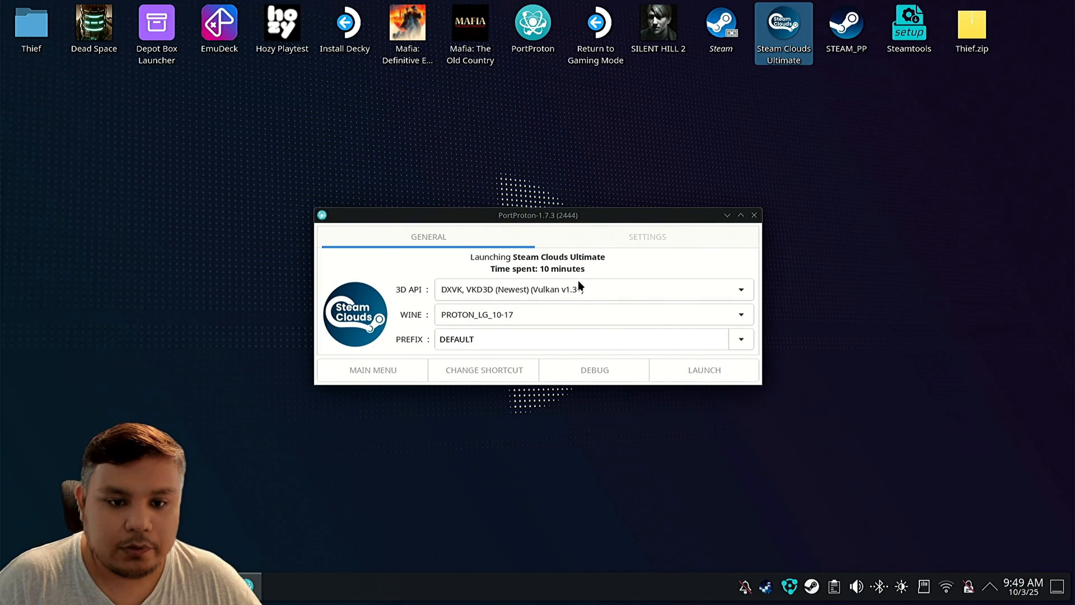
Launch Steam Clouds Ultimate with DXVK, PROTON_LG_10-17 and the DEFAULT prefix.
click(703, 369)
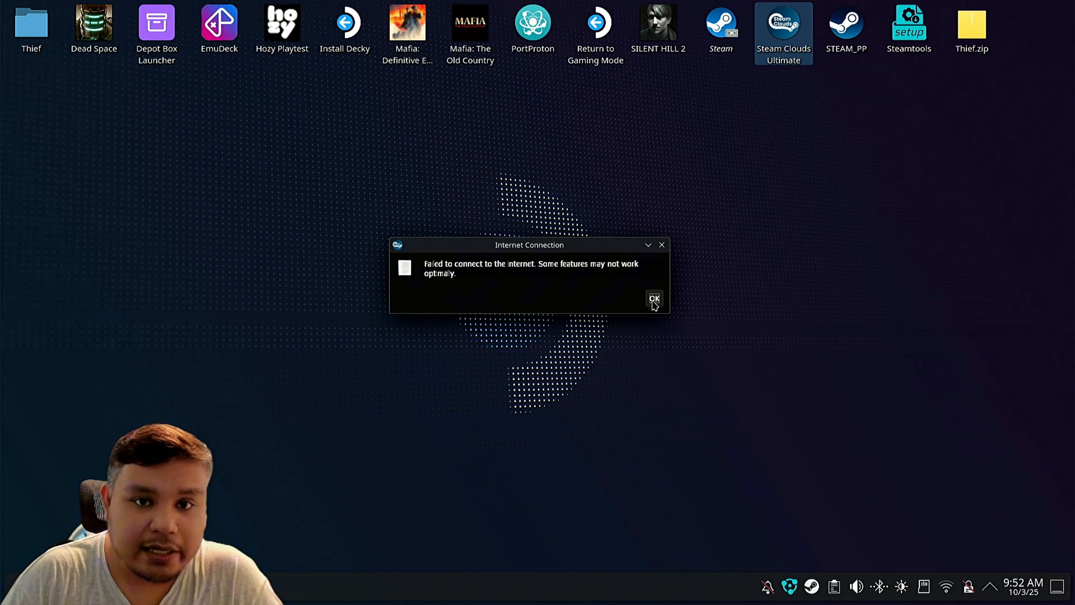
Dismiss the Internet Connection warning to reach the main Download tab with no GitHub token set.
click(653, 299)
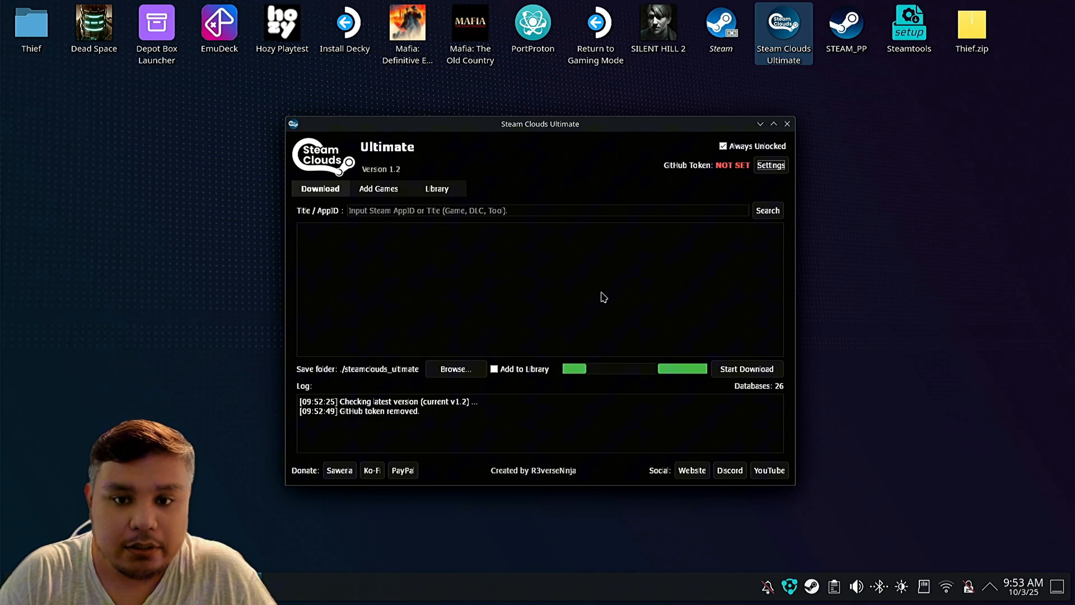
mouse_move(643, 301)
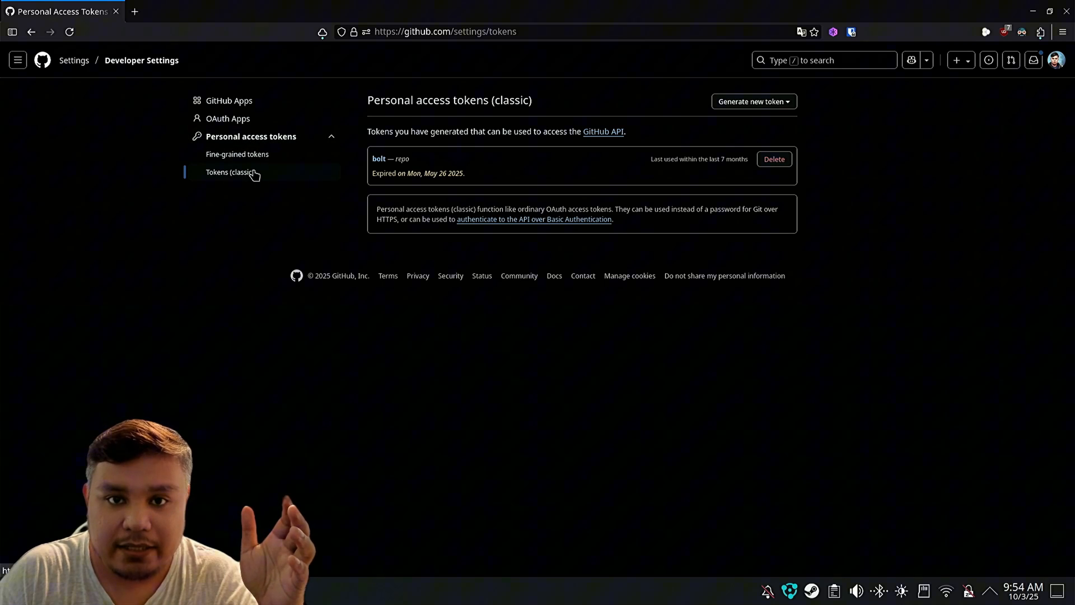
Generate a new classic personal access token noted 'Steamclouds Ultimate' with the default expiration.
click(752, 101)
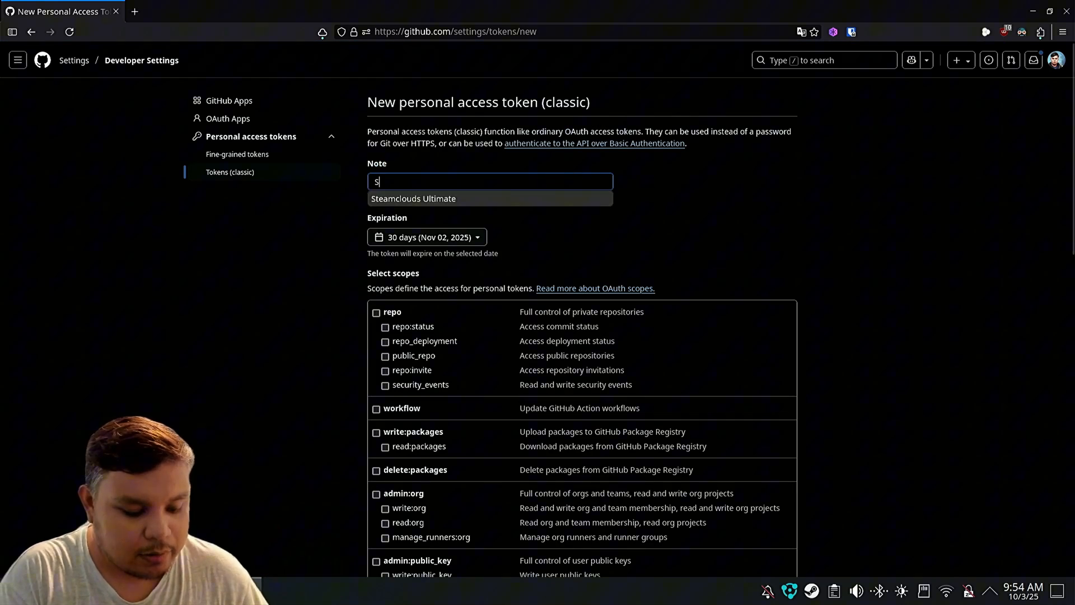
text(teamclouds Ultimate)
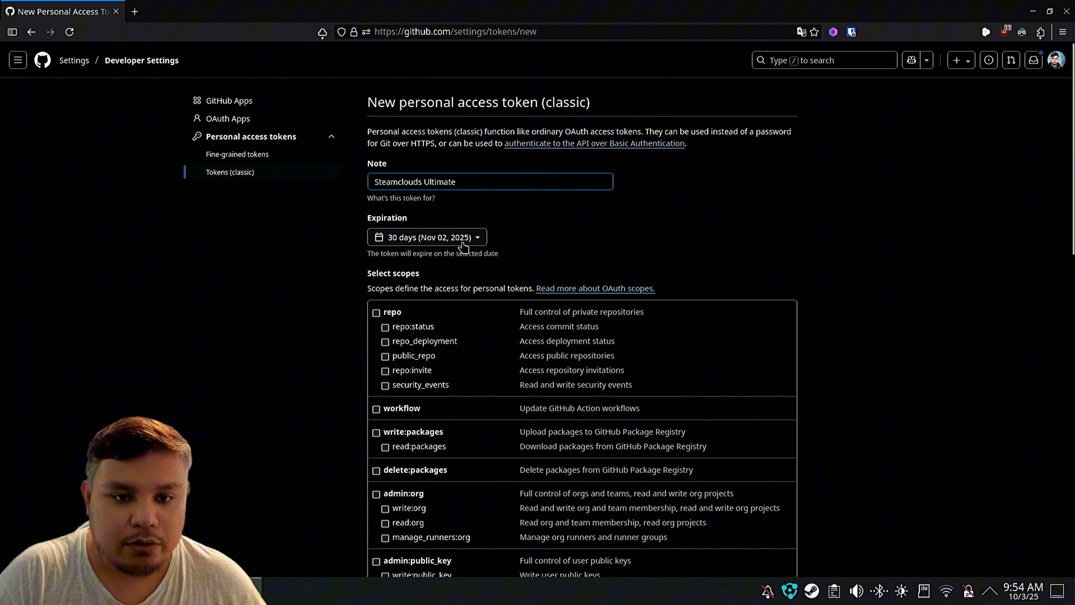
click(427, 237)
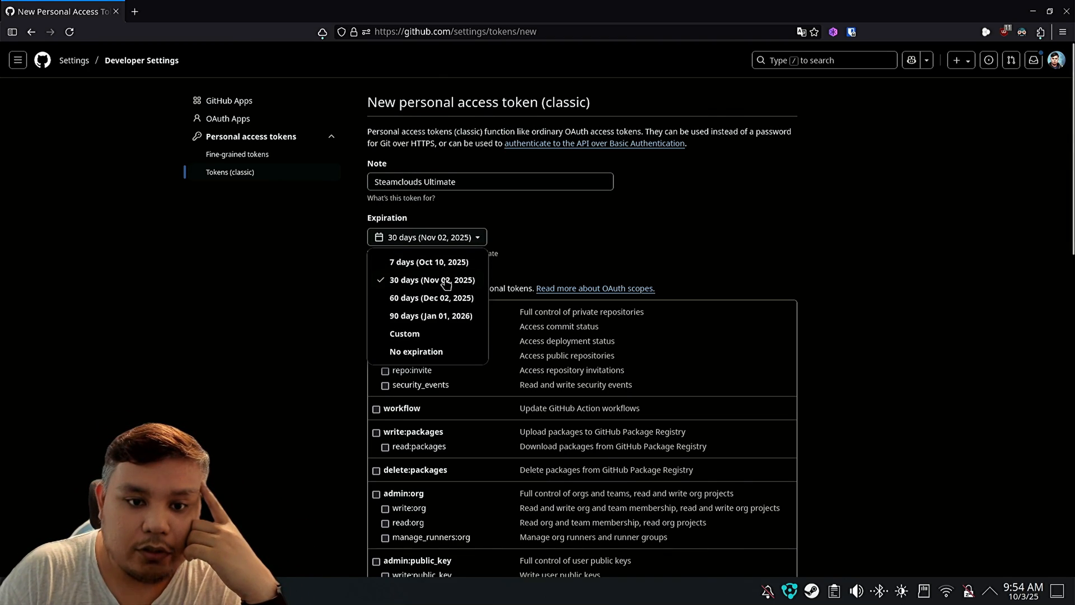
mouse_move(421, 359)
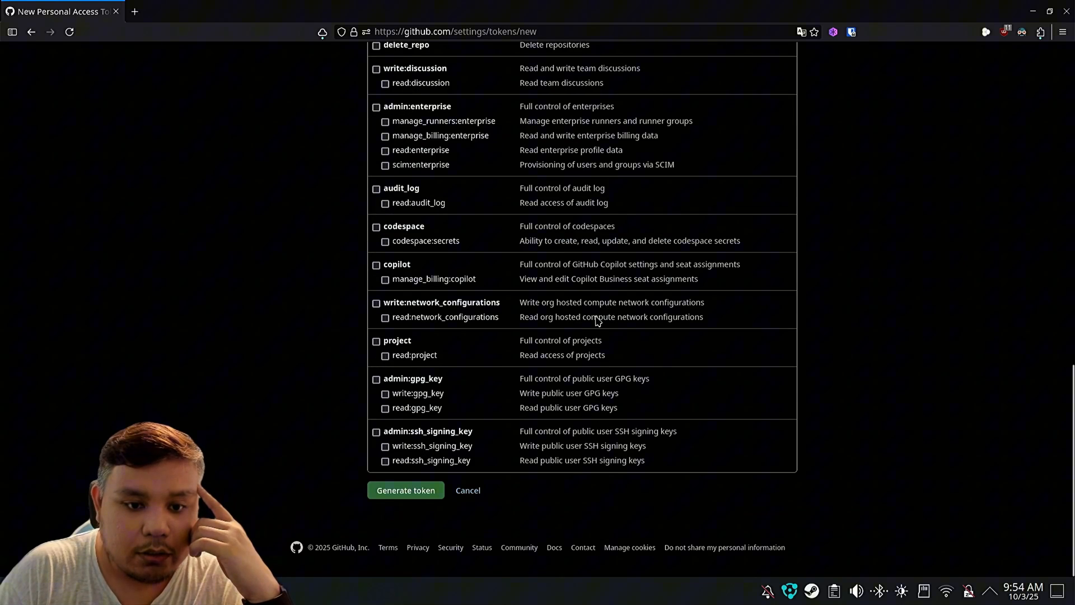
click(405, 490)
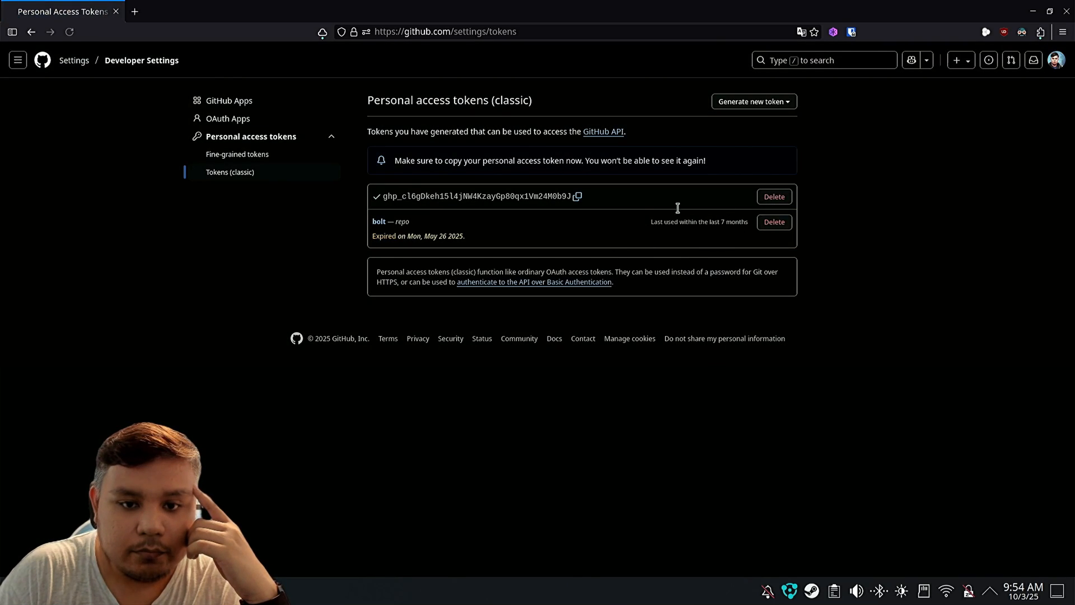
Copy the new token into Steam Clouds Ultimate's settings and search for 'platypus recayed'.
click(577, 196)
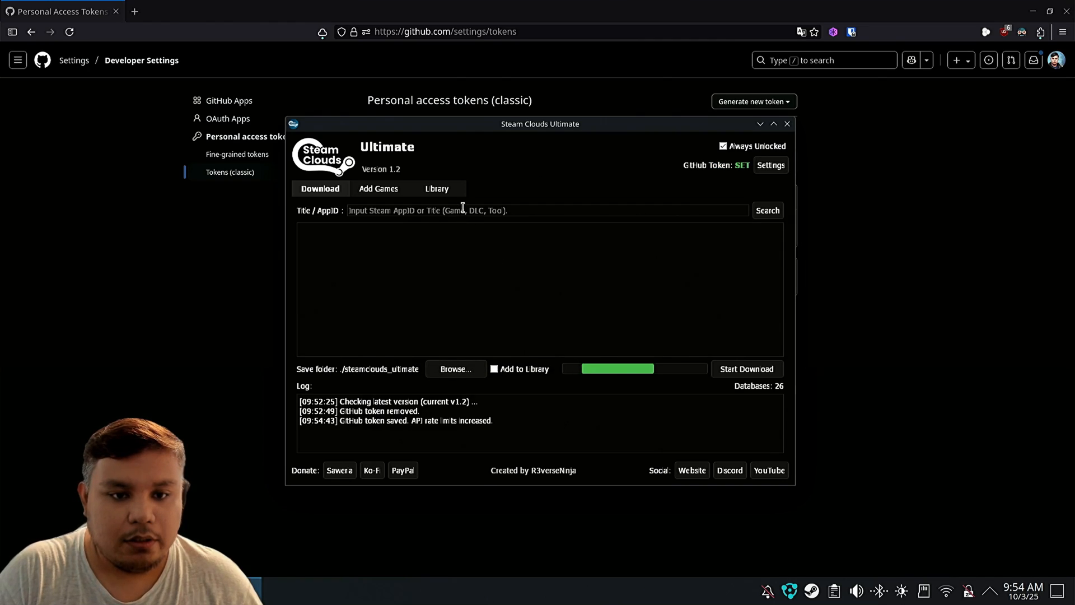
text(platypus reclayed)
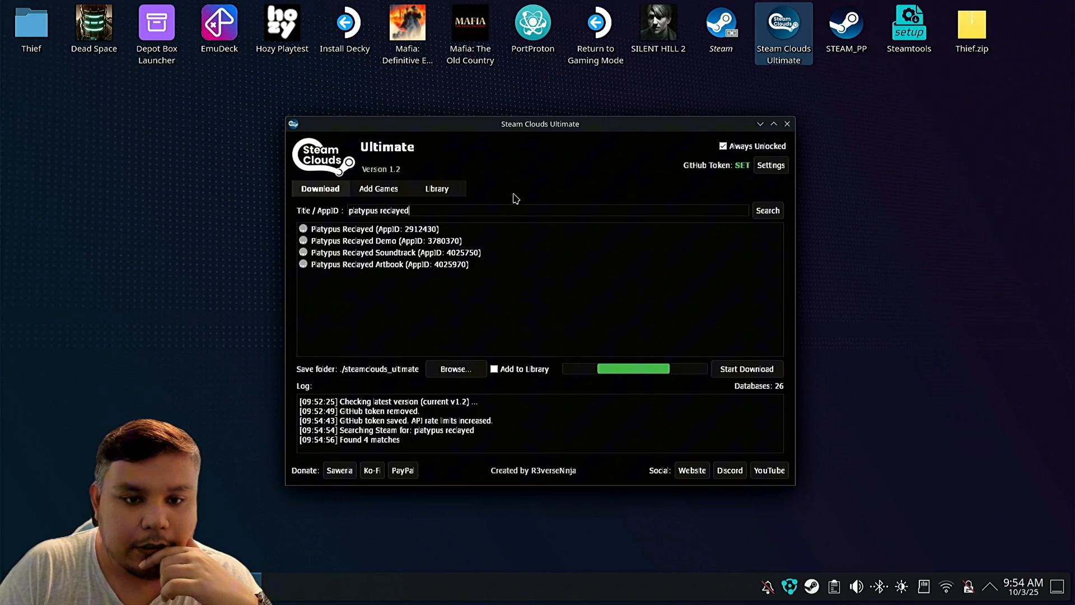
Search 'silksong' and select Hollow Knight: Silksong (AppID 1030300) from the two results.
click(372, 228)
text(silksong)
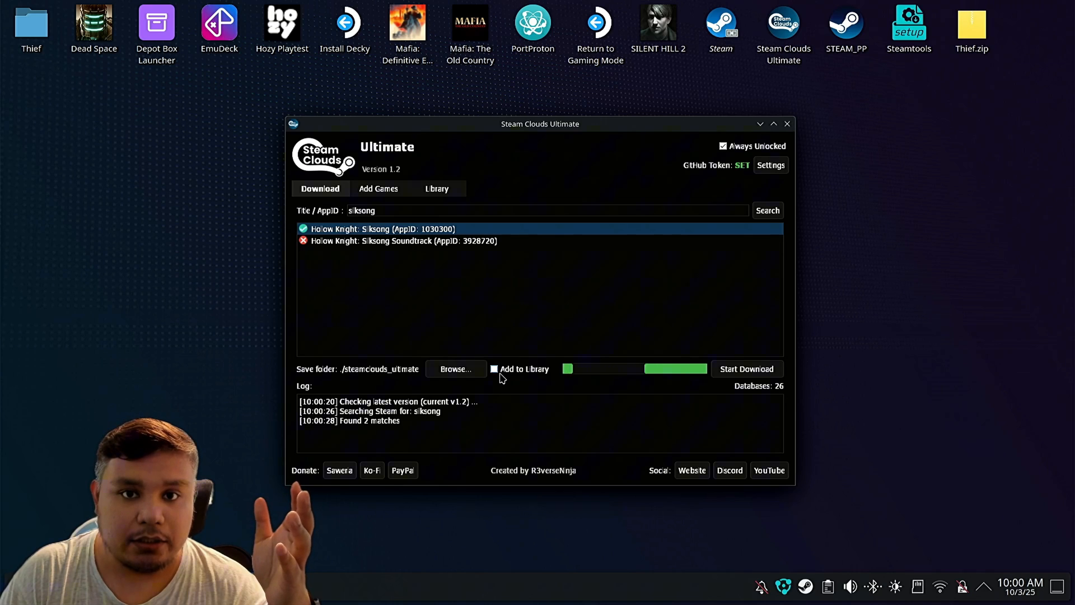
click(747, 369)
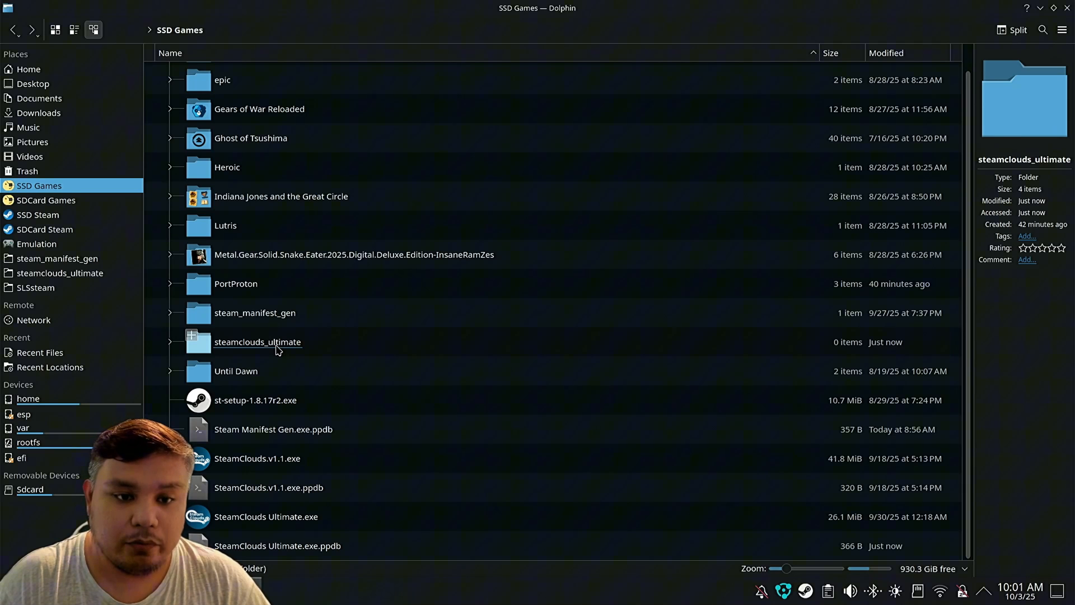
Look inside the steamclouds_ultimate save folder under SSD Games.
double_click(258, 342)
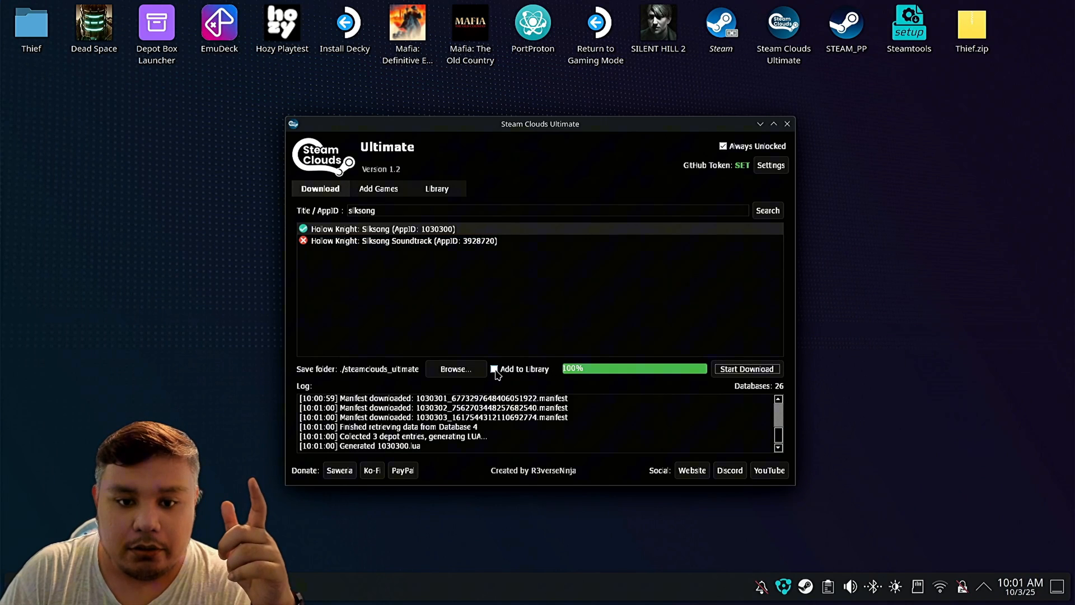
With Add to Library ticked, download Hollow Knight: Silksong's manifests and 1030300 lua to 100%.
click(494, 369)
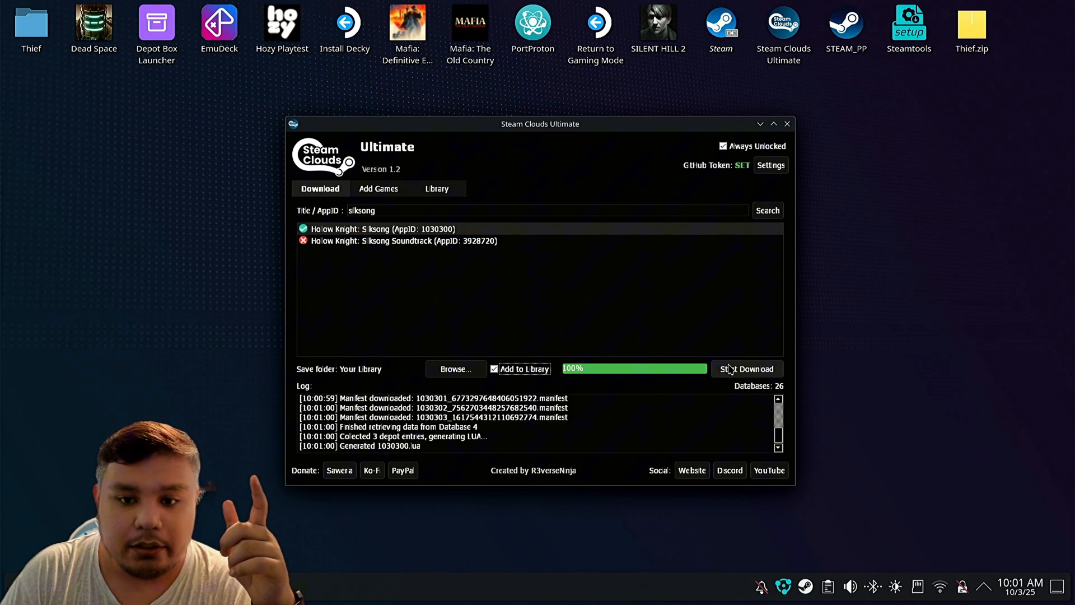
click(747, 369)
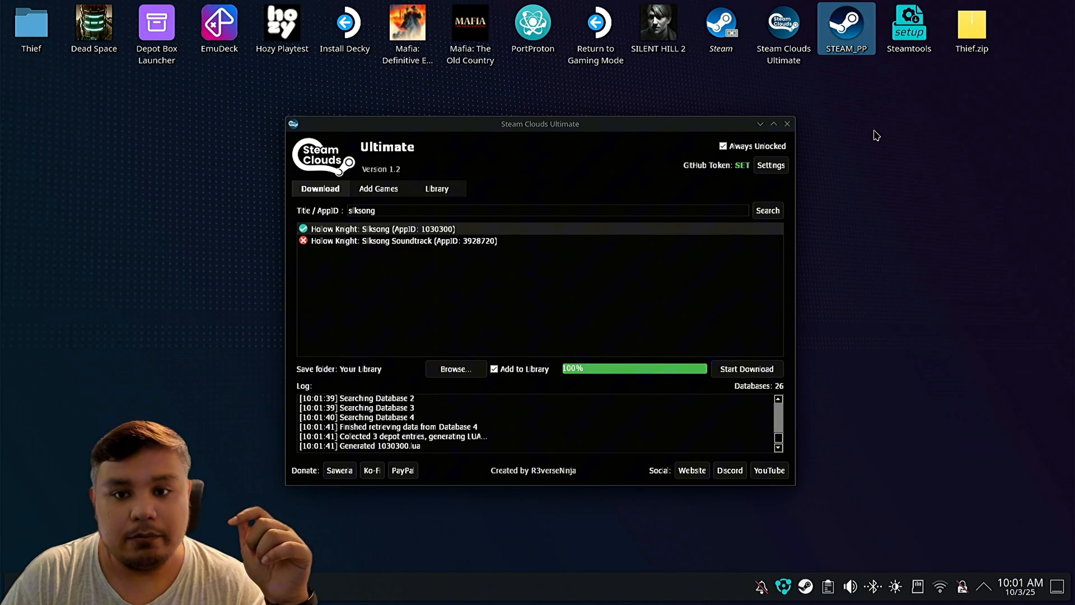
click(787, 125)
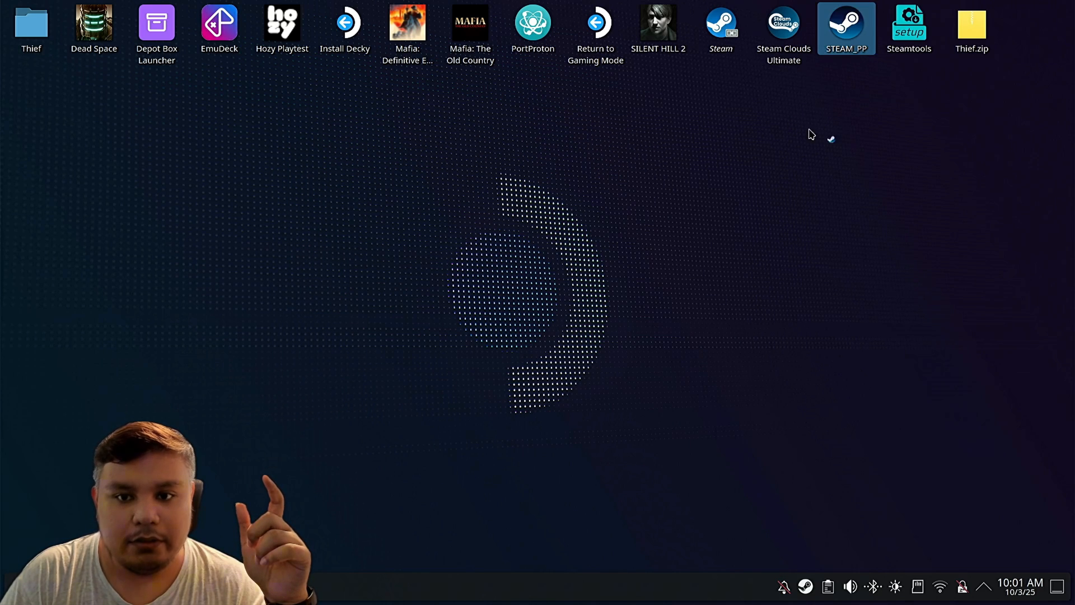
Start Steam via STEAM_PP and find Hollow Knight: Silksong in the library, ready to install at 7.56 GB.
double_click(846, 24)
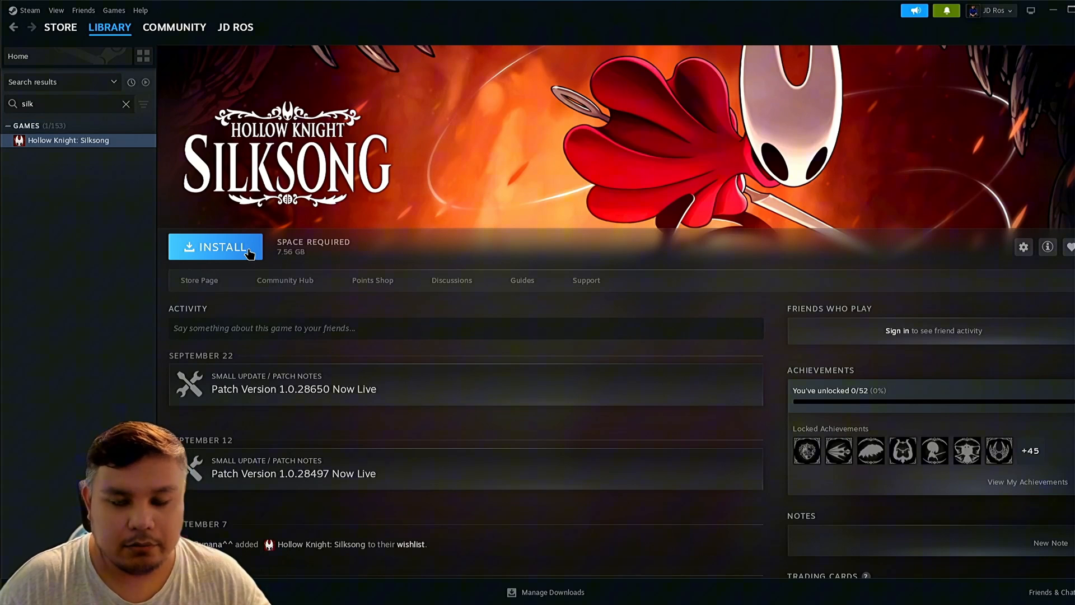
mouse_move(902, 131)
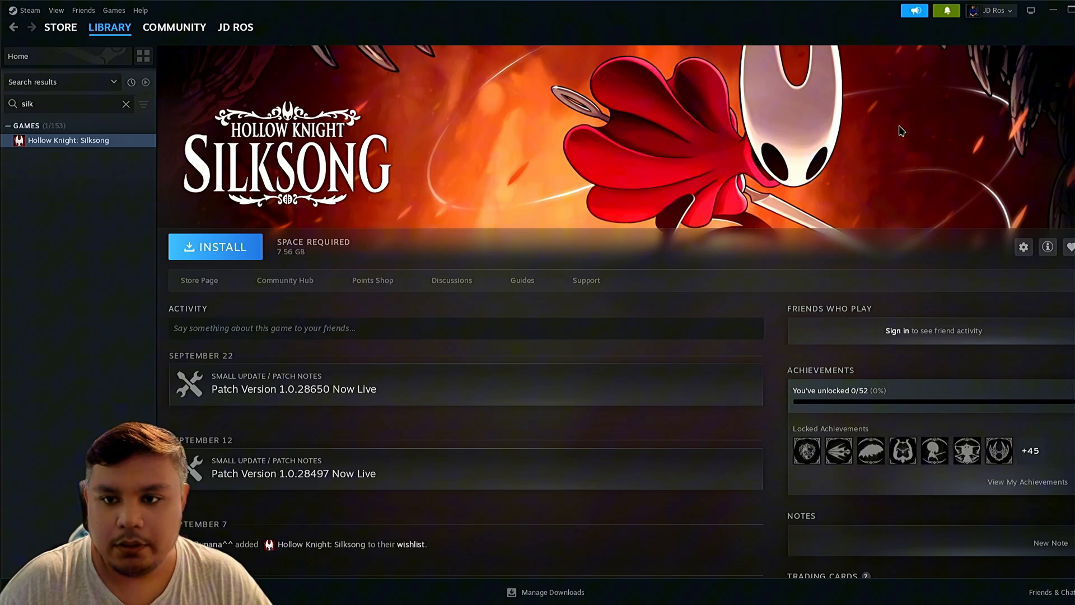
mouse_move(856, 19)
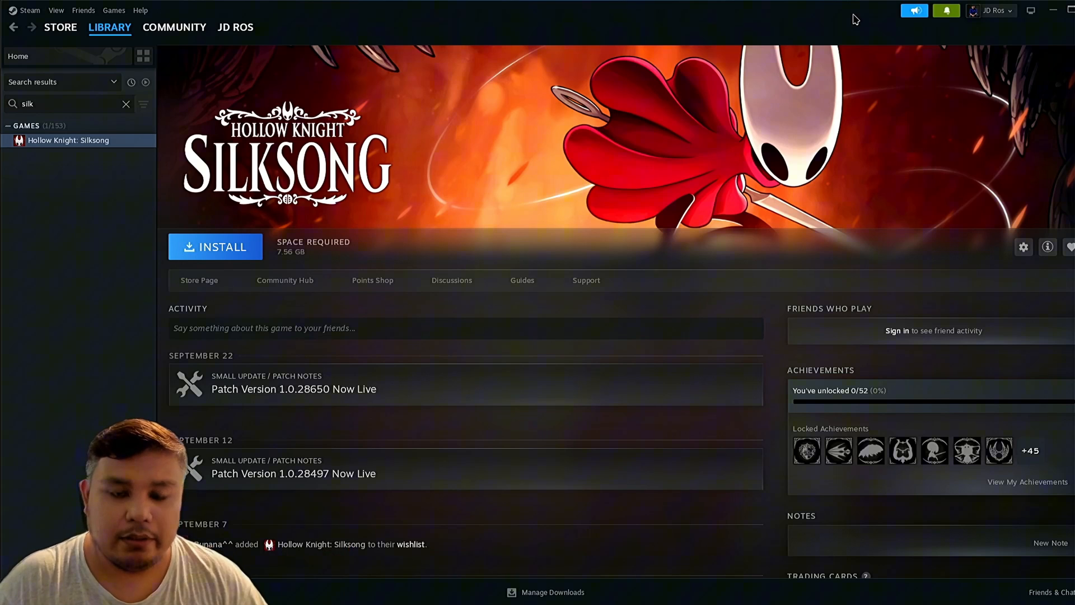